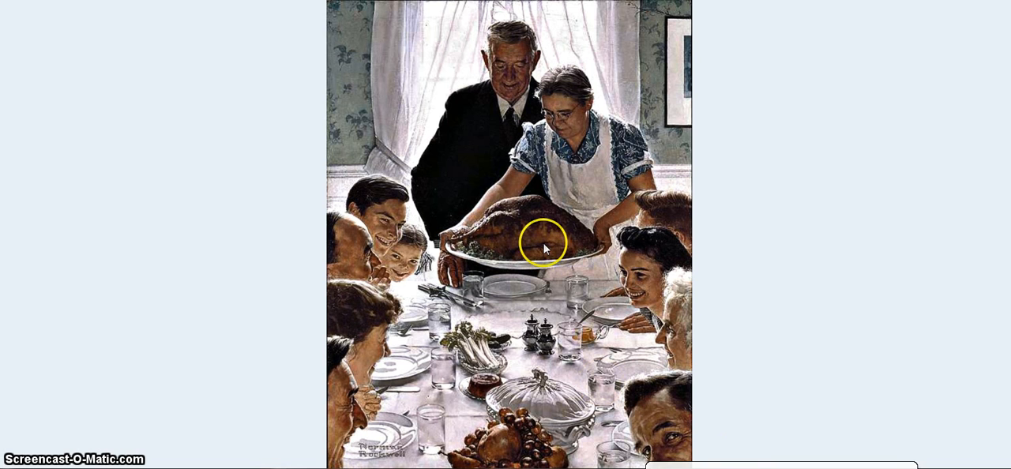
Step: Open the Thanksgiving painting in Adobe Photoshop Elements (Editor) via Open With
right_click(543, 248)
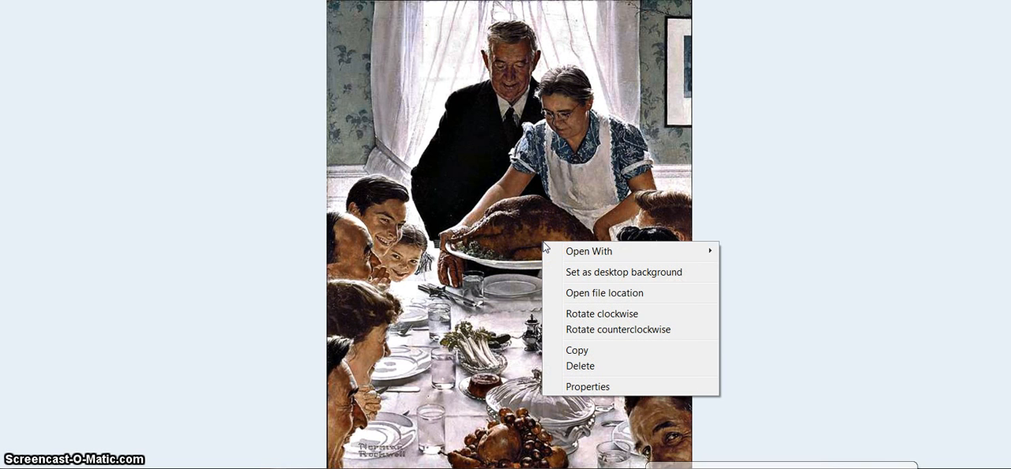
left_click(589, 251)
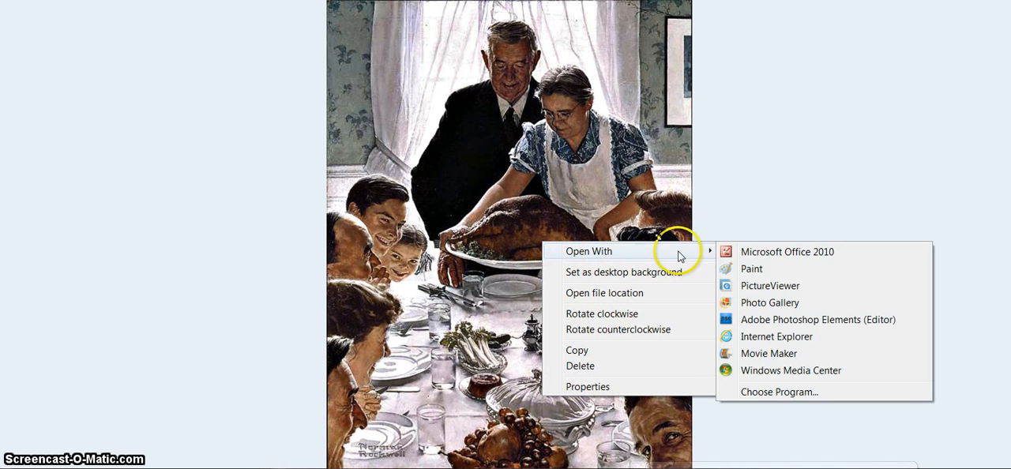
mouse_move(781, 319)
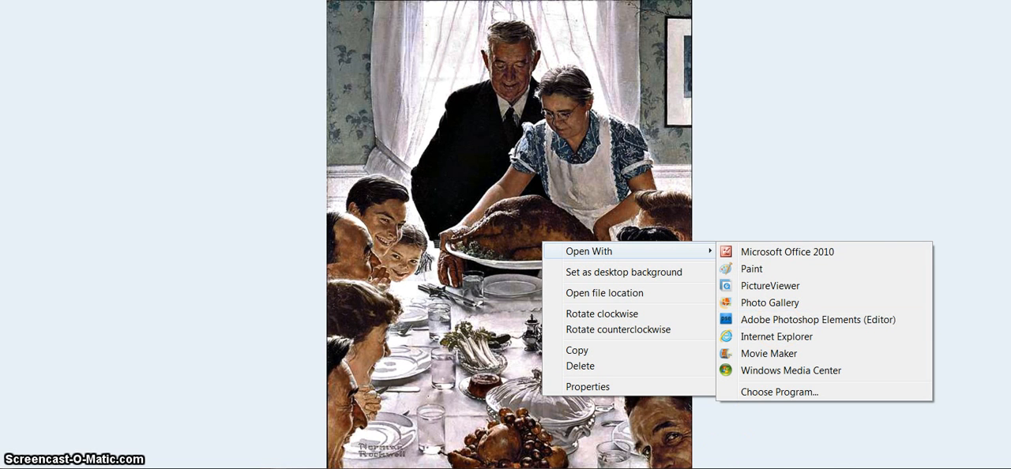
left_click(817, 319)
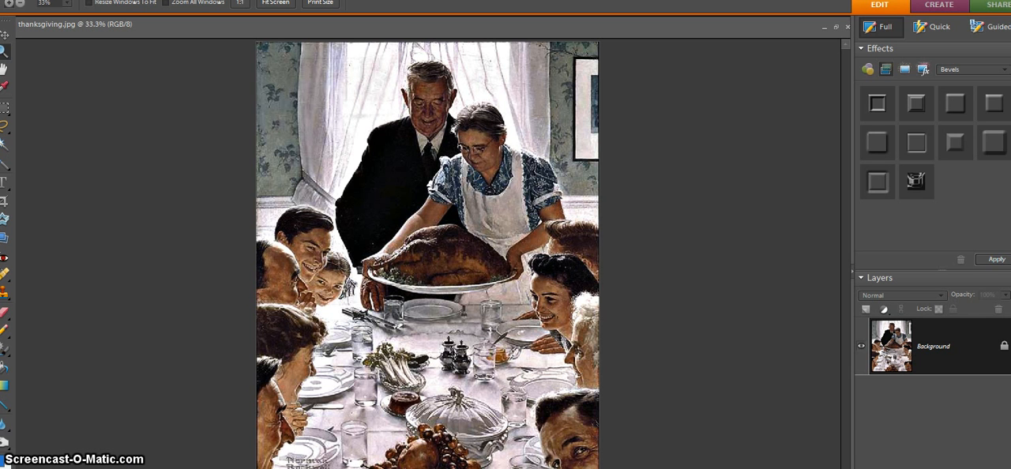
mouse_move(103, 160)
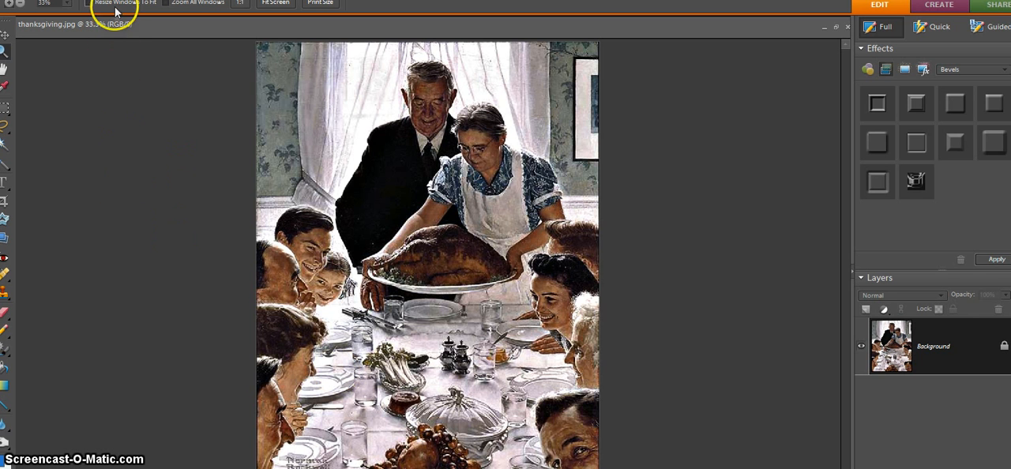
Step: Browse the Image menu's Resize commands for the painting
left_click(110, 4)
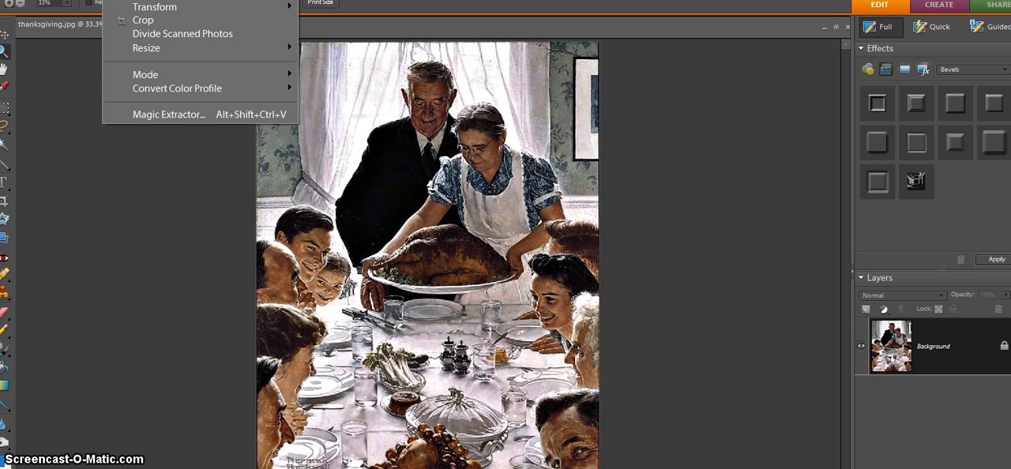
mouse_move(146, 48)
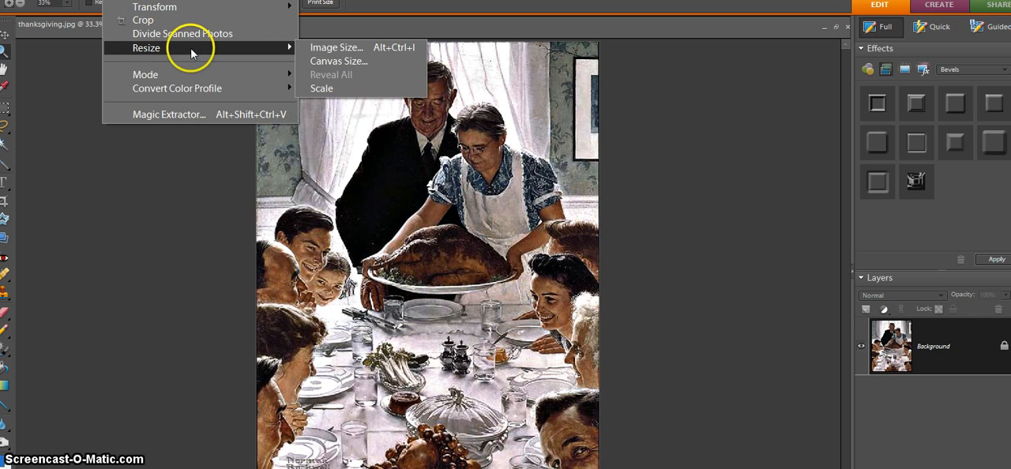
mouse_move(265, 52)
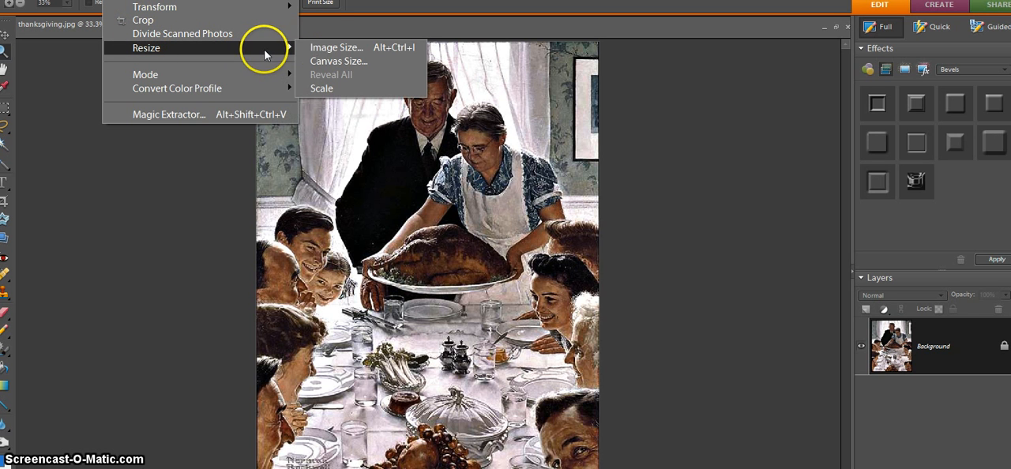
mouse_move(336, 47)
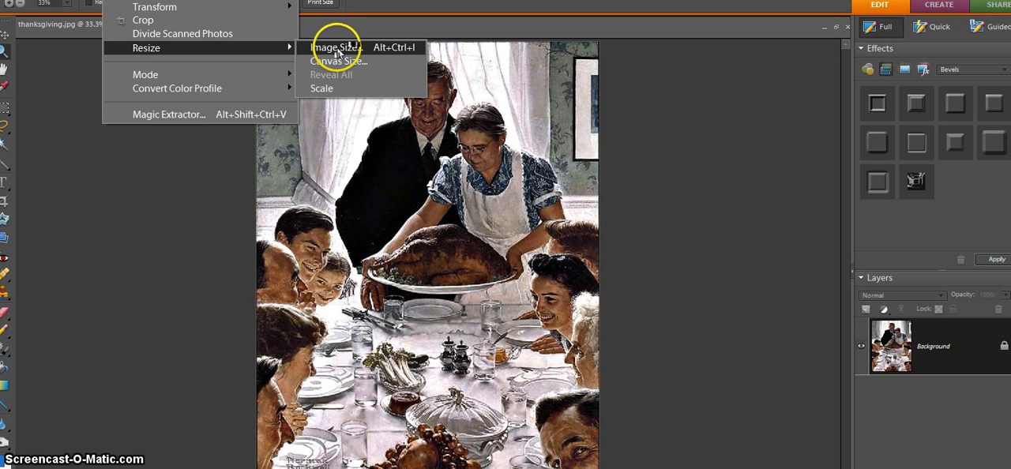
Step: Resize the painting to a height of 8 inches, 1247 by 1600 pixels, at 200 ppi
left_click(336, 47)
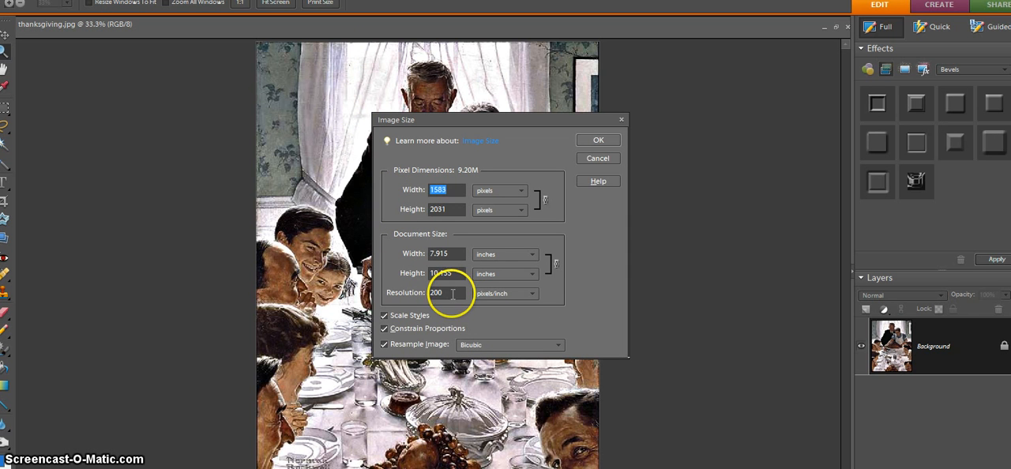
mouse_move(442, 293)
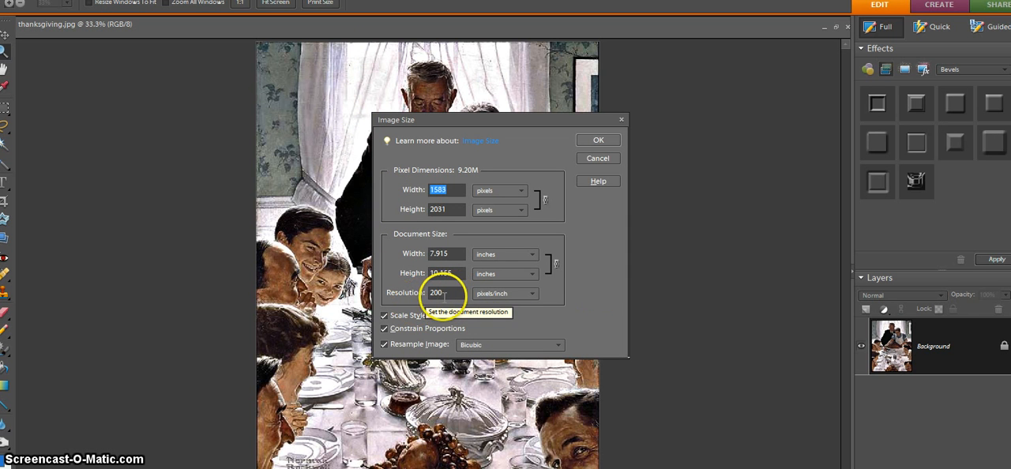
mouse_move(442, 273)
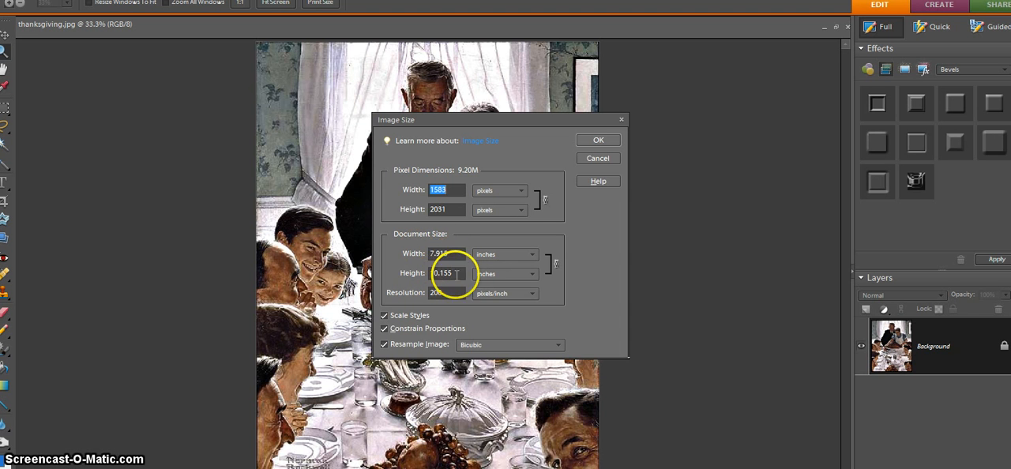
triple_click(443, 274)
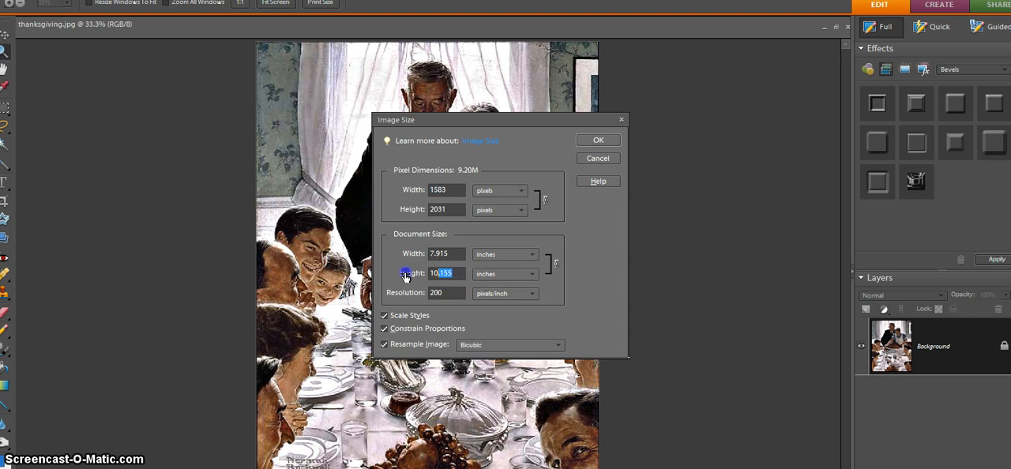
type("8")
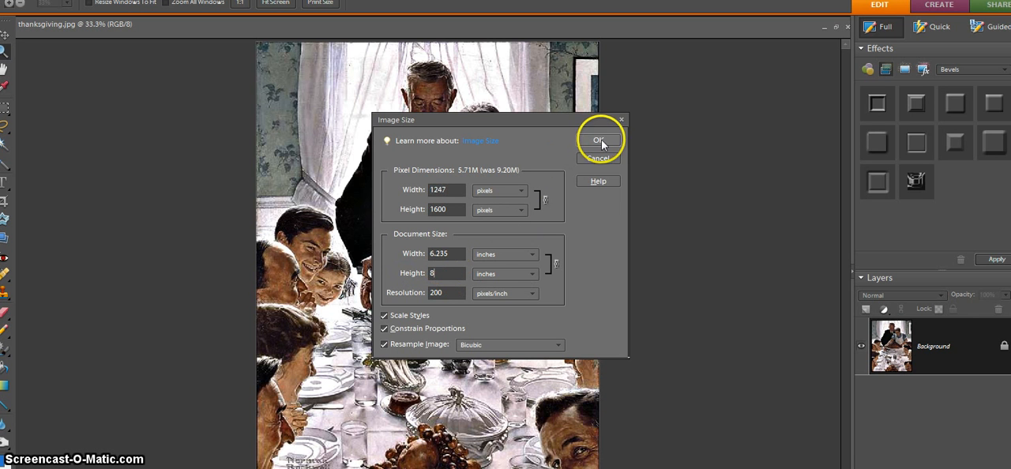
left_click(599, 140)
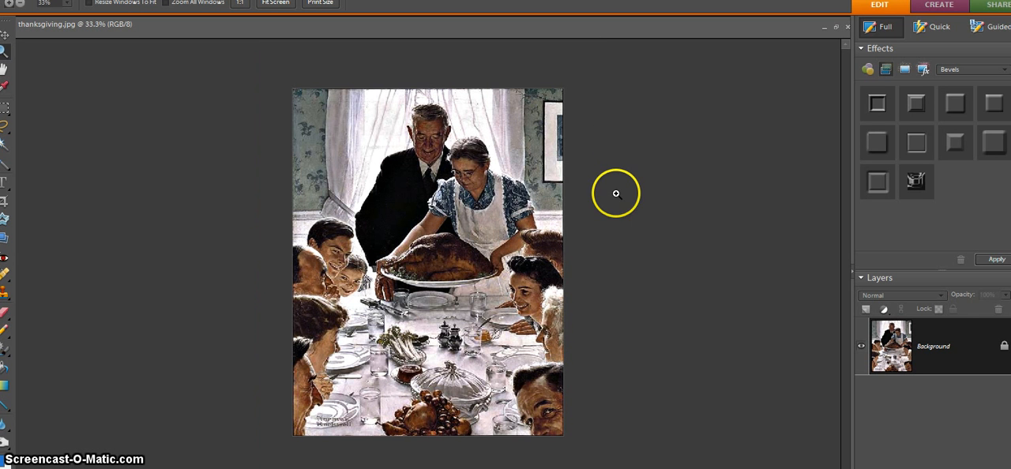
mouse_move(329, 236)
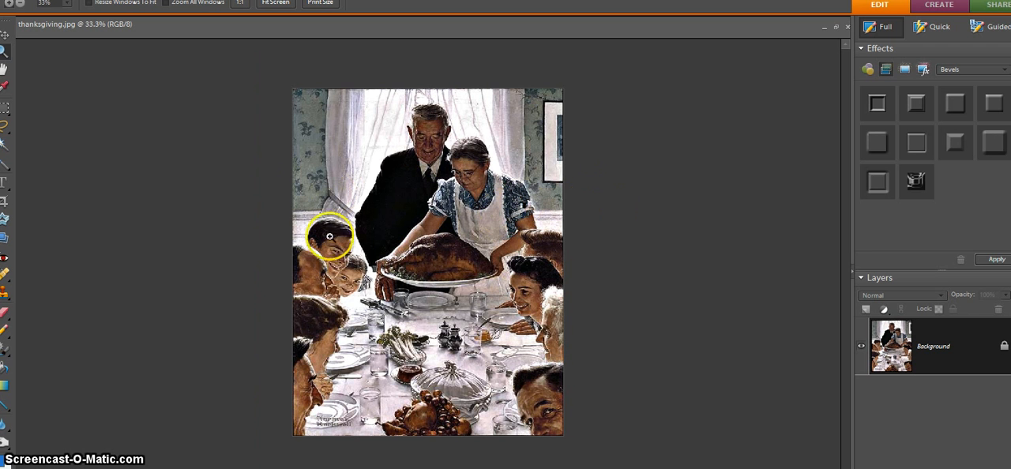
mouse_move(56, 39)
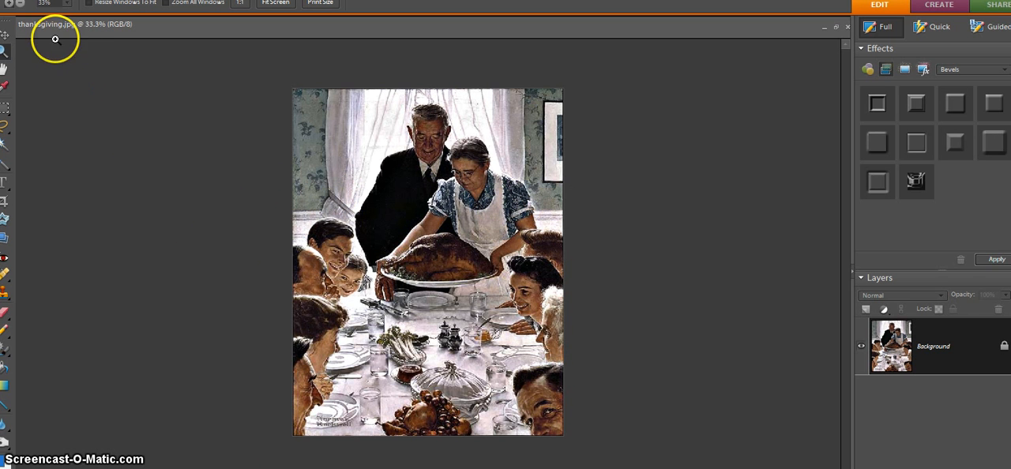
mouse_move(105, 186)
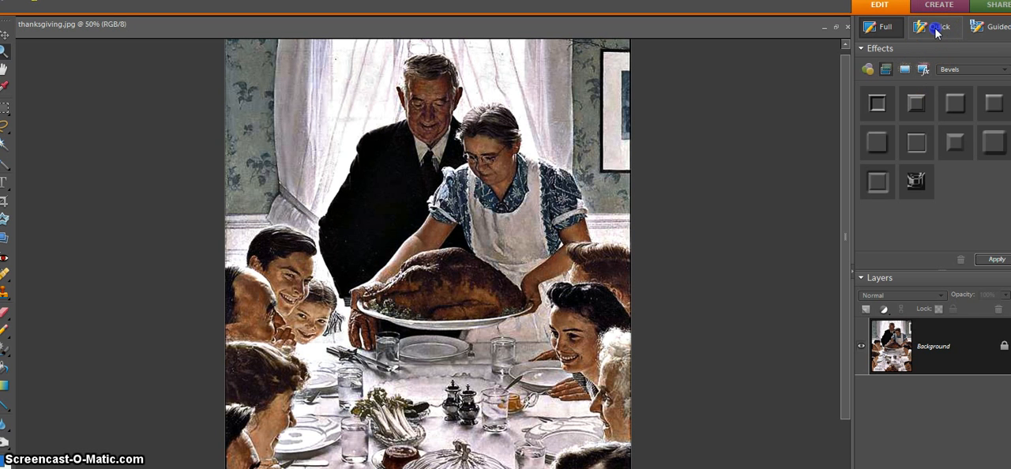
Step: In Quick edit, apply an automatic smart fix to brighten the painting
left_click(936, 26)
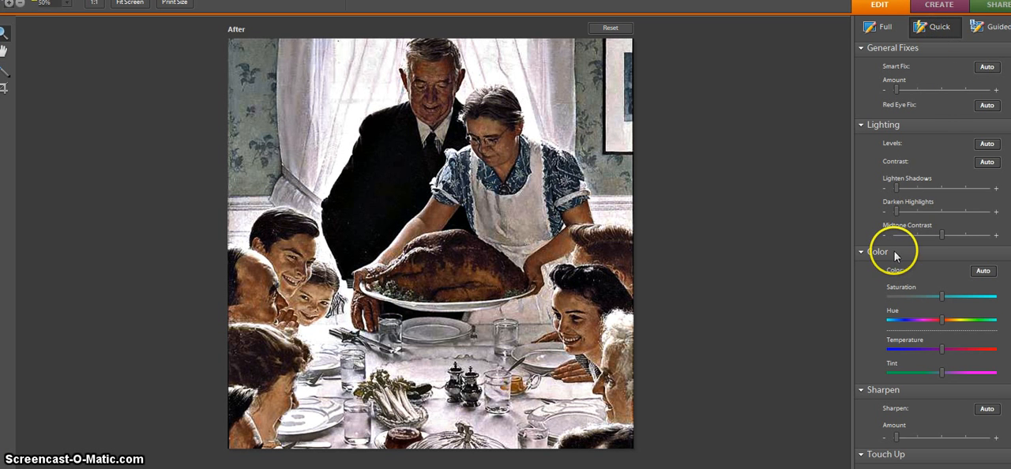
mouse_move(940, 245)
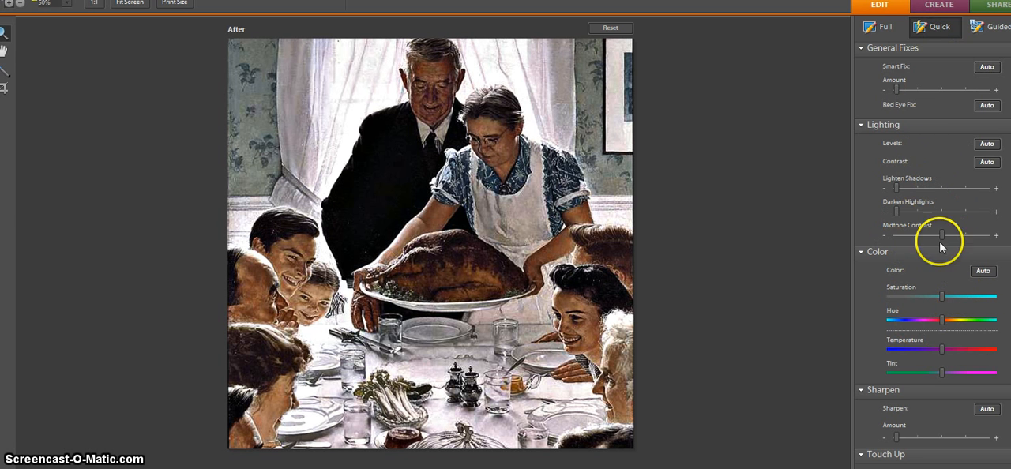
mouse_move(916, 230)
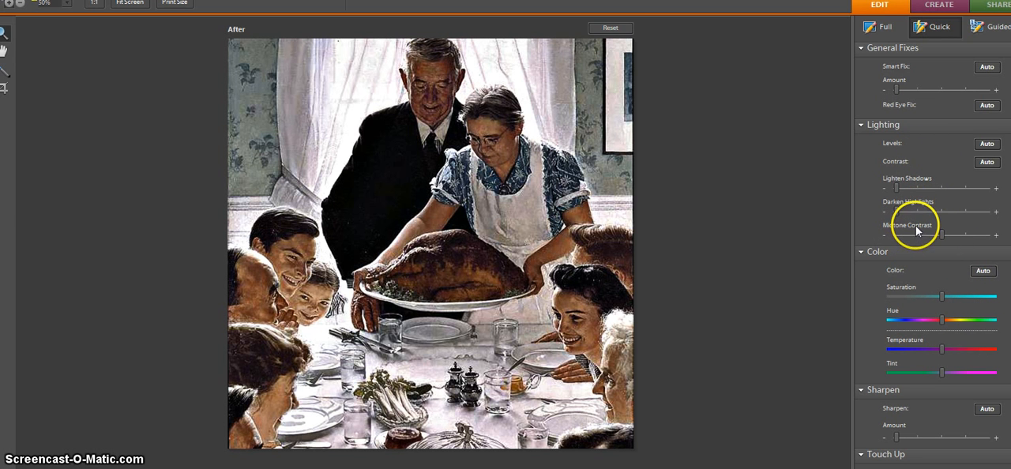
mouse_move(916, 175)
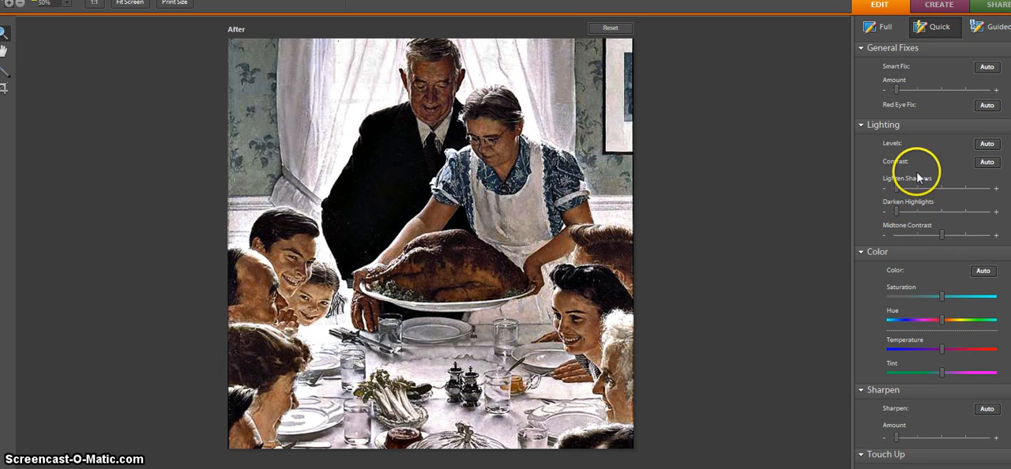
mouse_move(891, 140)
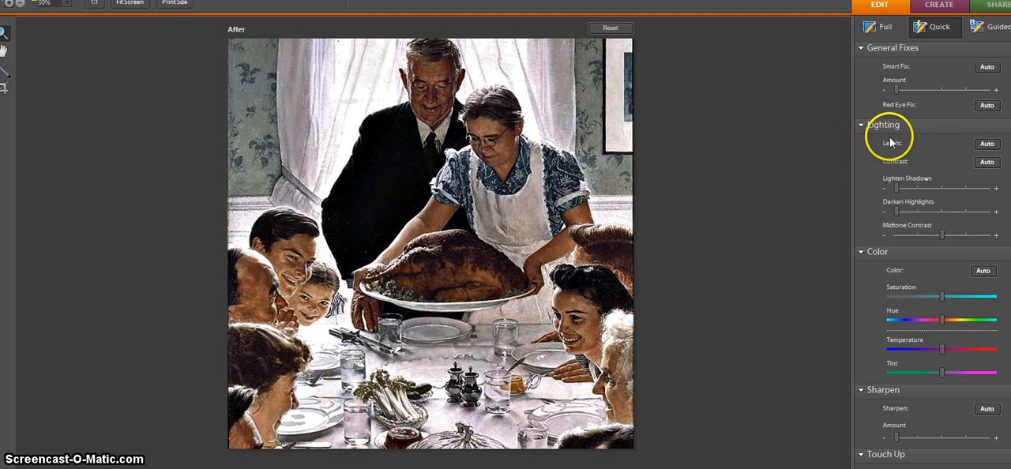
mouse_move(959, 102)
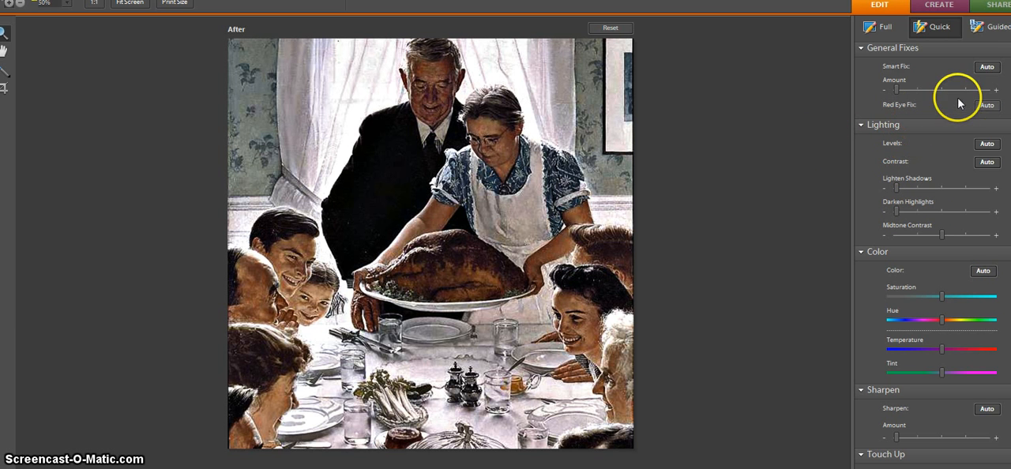
mouse_move(987, 67)
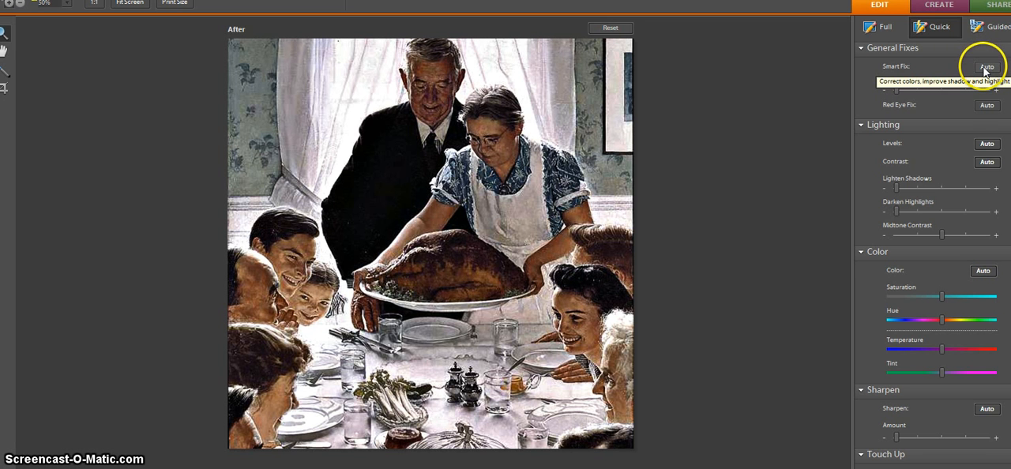
left_click(986, 66)
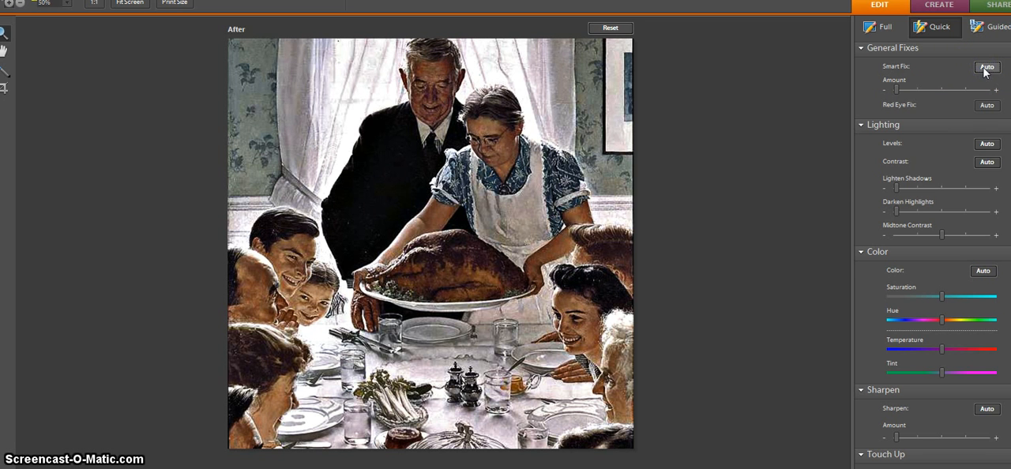
left_click(987, 67)
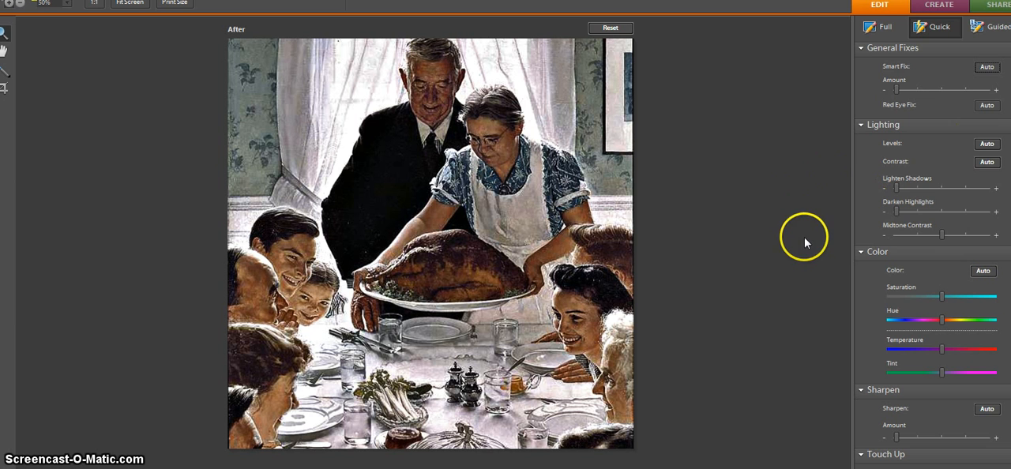
mouse_move(866, 244)
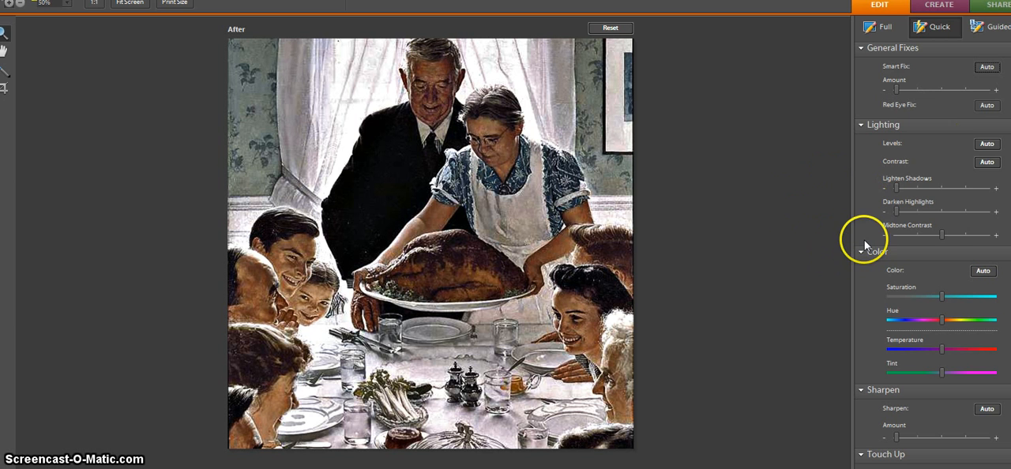
mouse_move(916, 193)
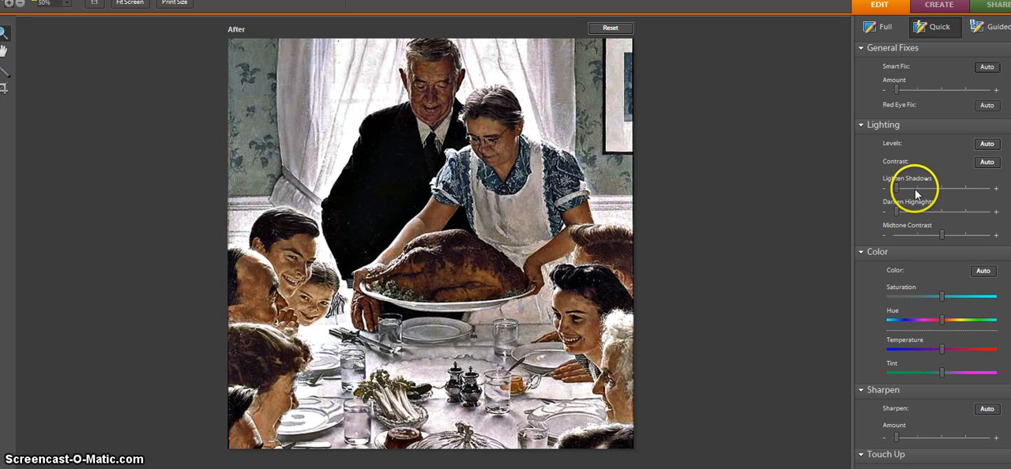
mouse_move(897, 193)
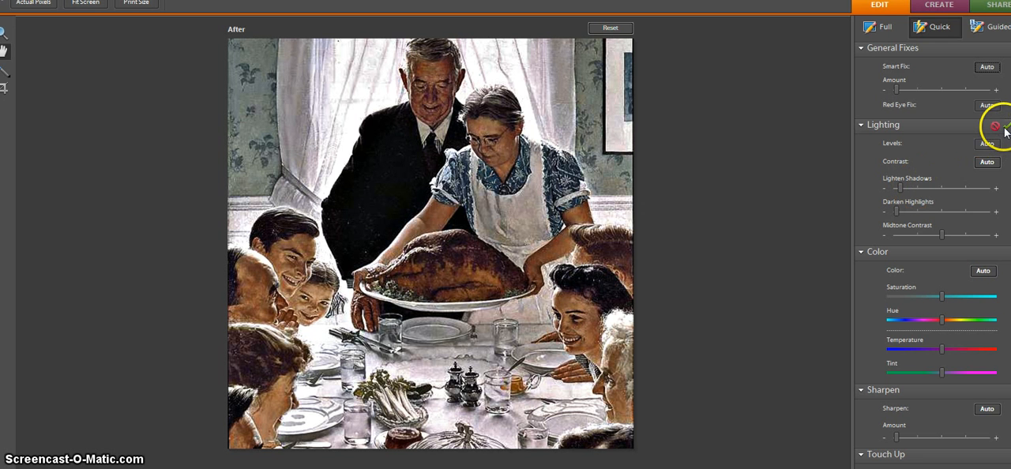
mouse_move(999, 127)
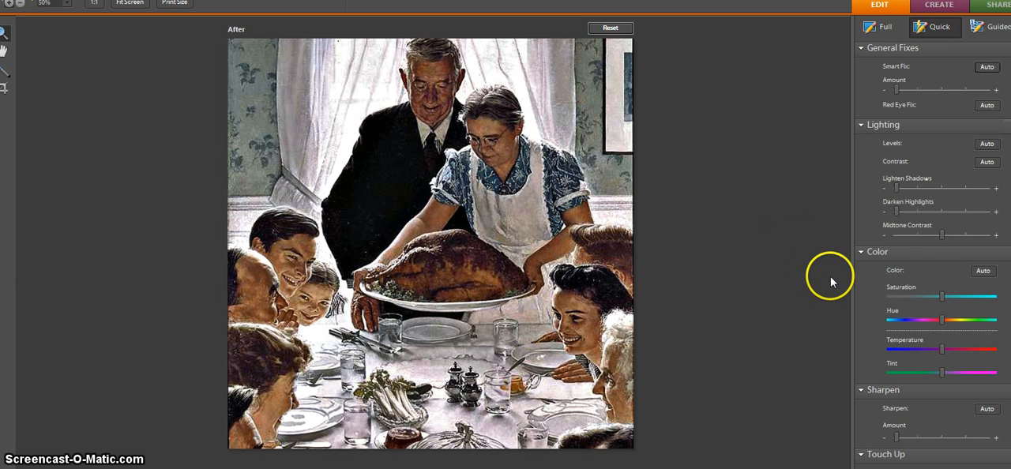
mouse_move(936, 246)
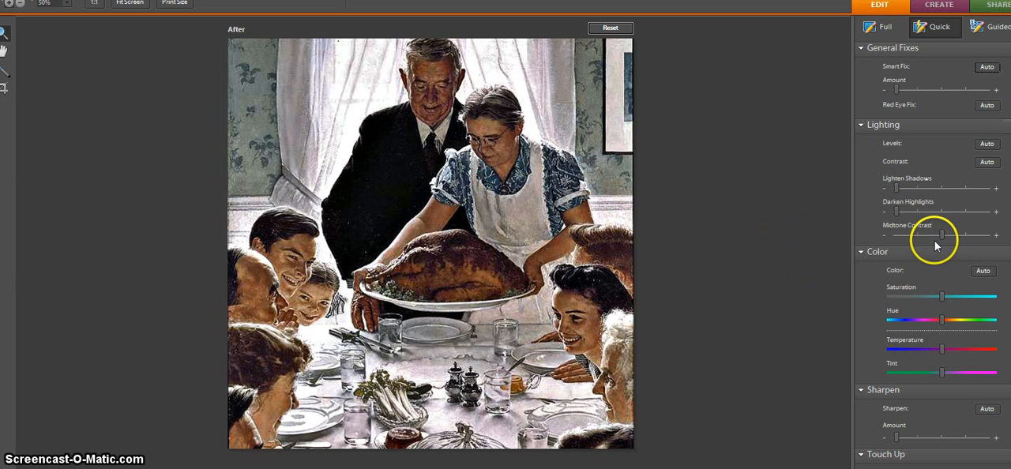
mouse_move(941, 237)
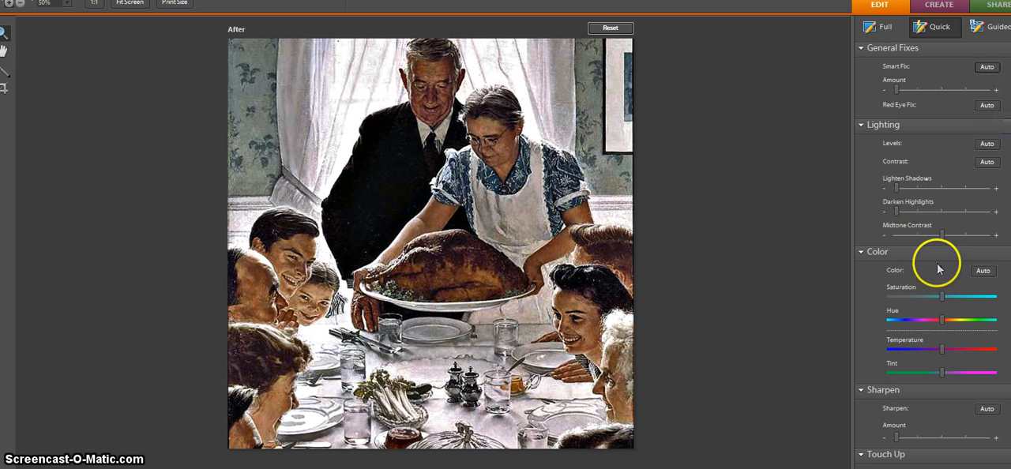
mouse_move(899, 195)
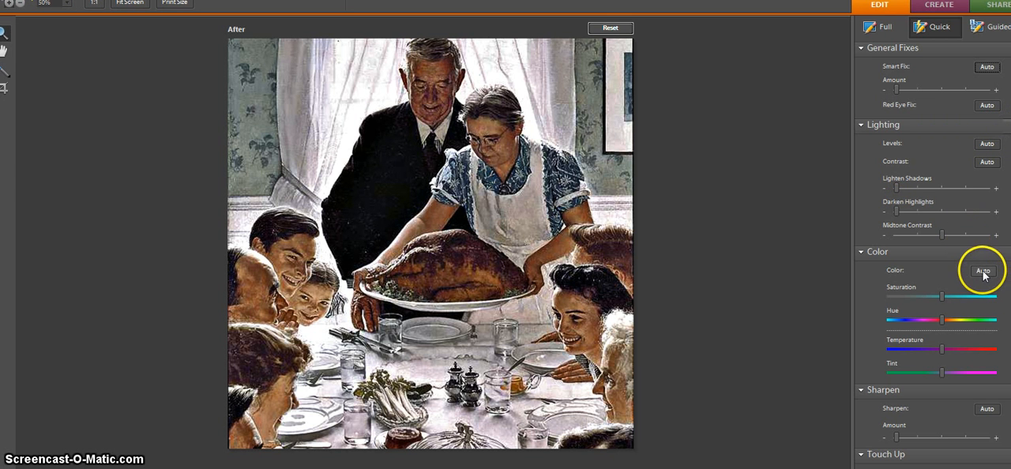
mouse_move(984, 270)
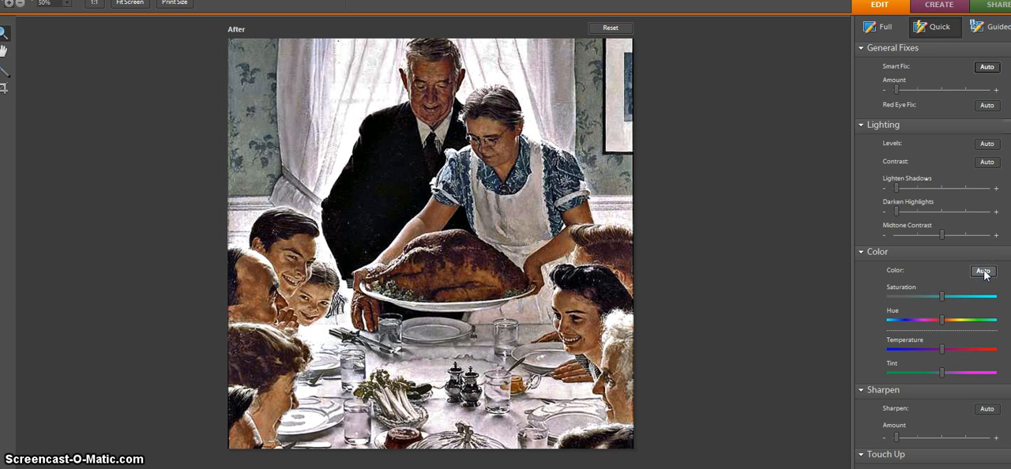
mouse_move(831, 277)
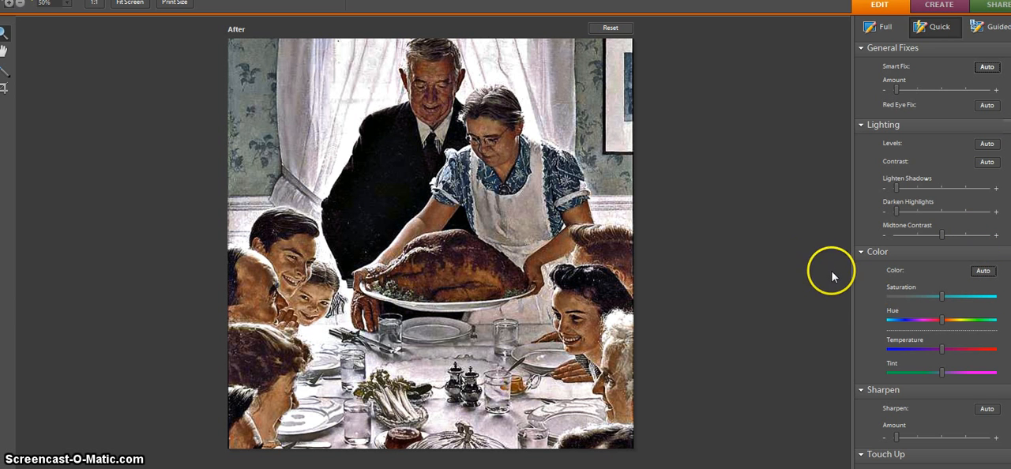
mouse_move(974, 174)
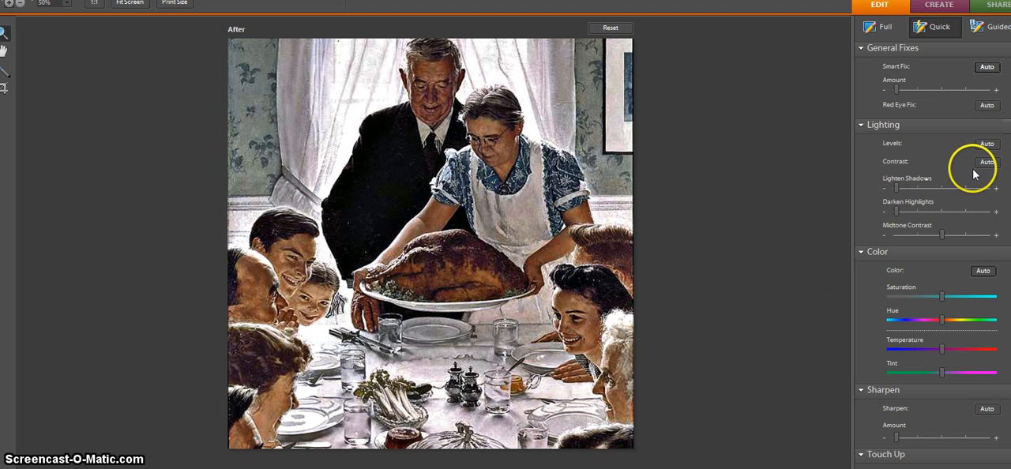
mouse_move(986, 161)
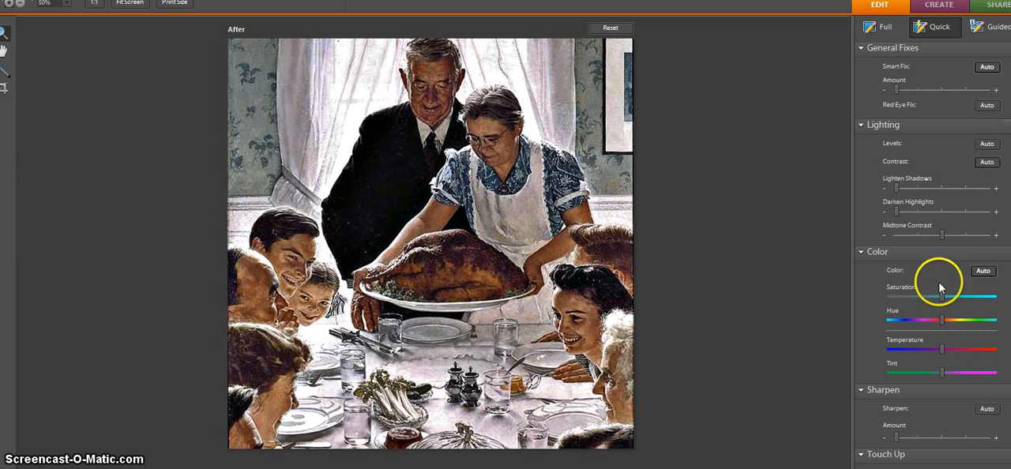
mouse_move(942, 297)
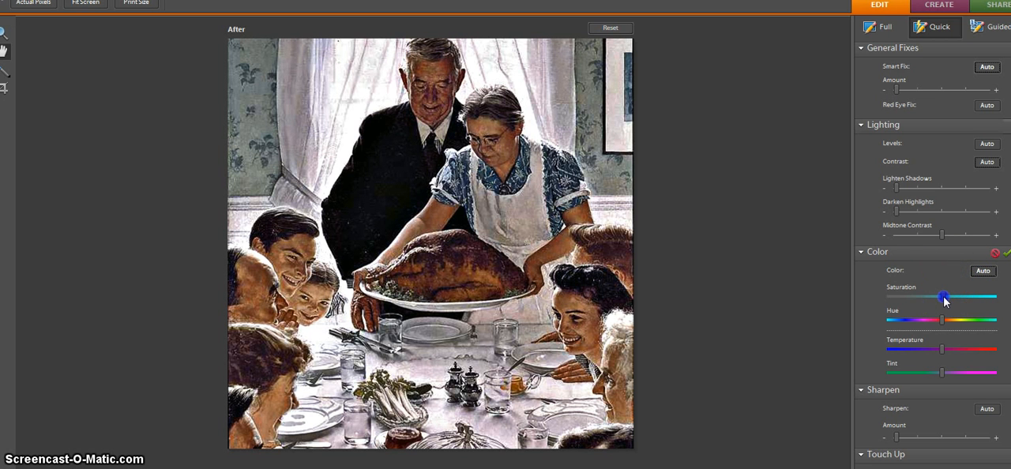
left_click_drag(944, 295, 916, 296)
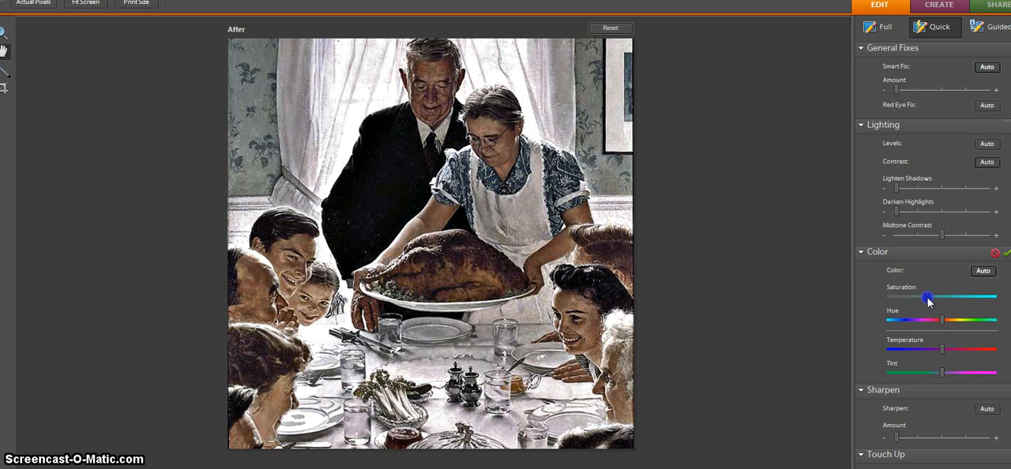
left_click_drag(928, 296, 964, 297)
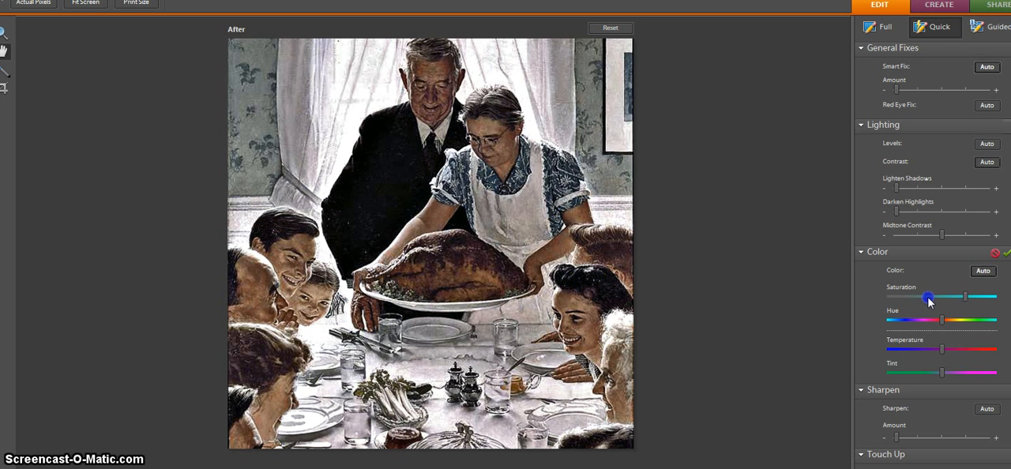
left_click_drag(928, 297, 968, 297)
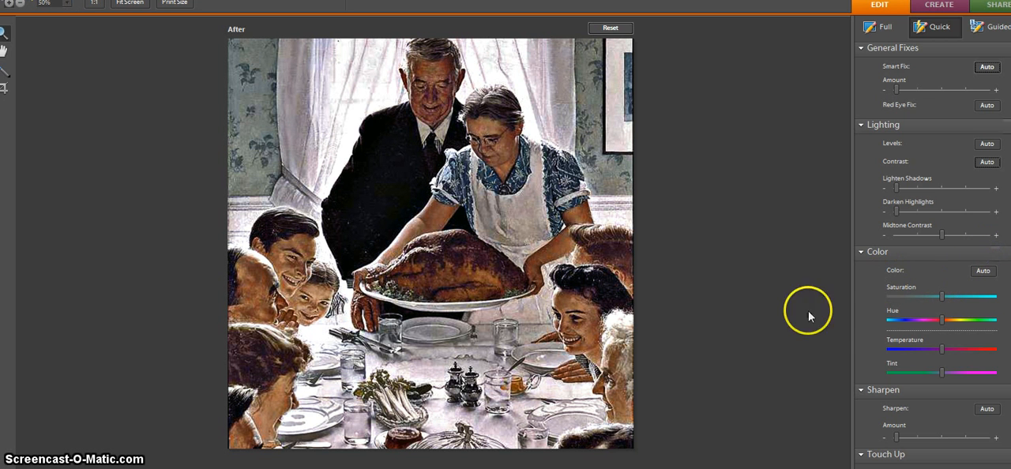
mouse_move(495, 377)
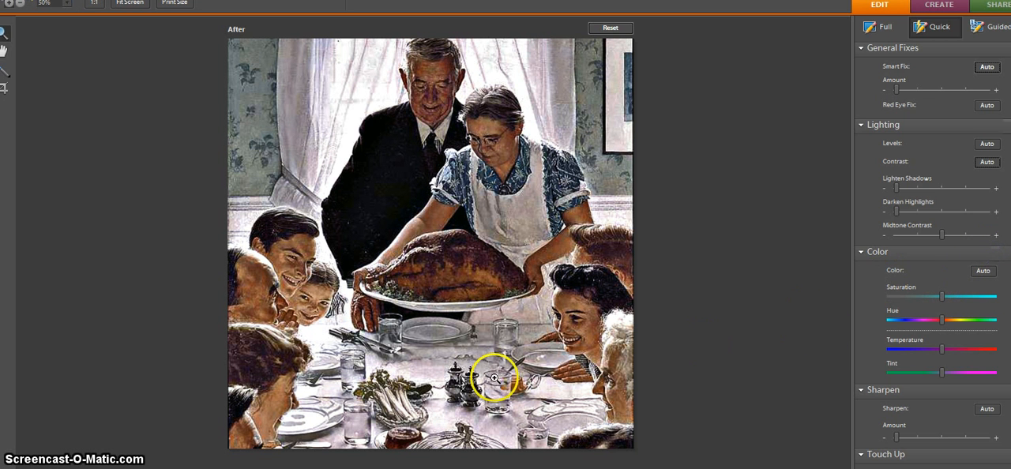
mouse_move(522, 383)
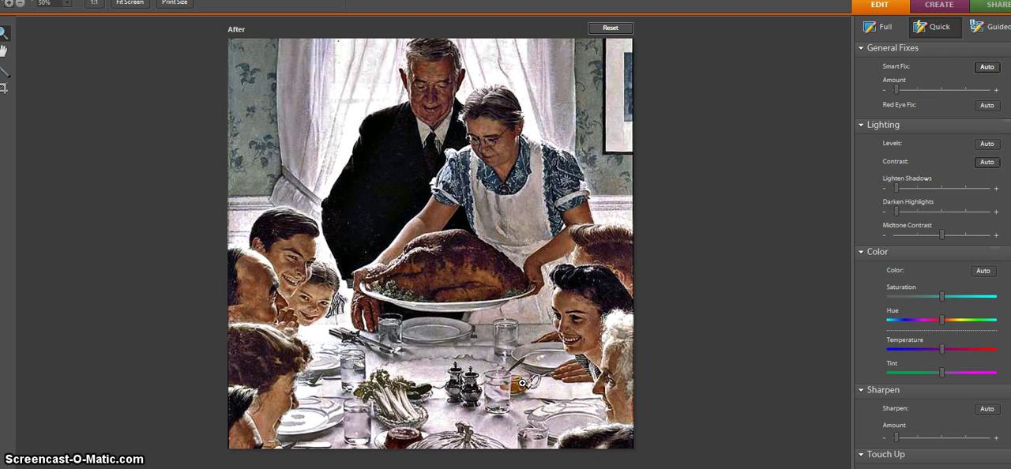
mouse_move(809, 188)
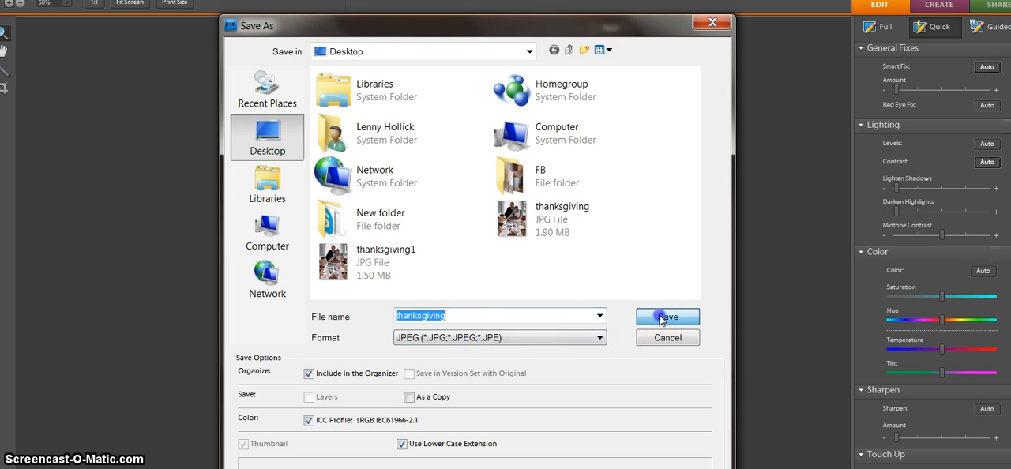
Step: Save the painting to the Desktop as thanksgiving JPEG, replacing the existing file
left_click(667, 317)
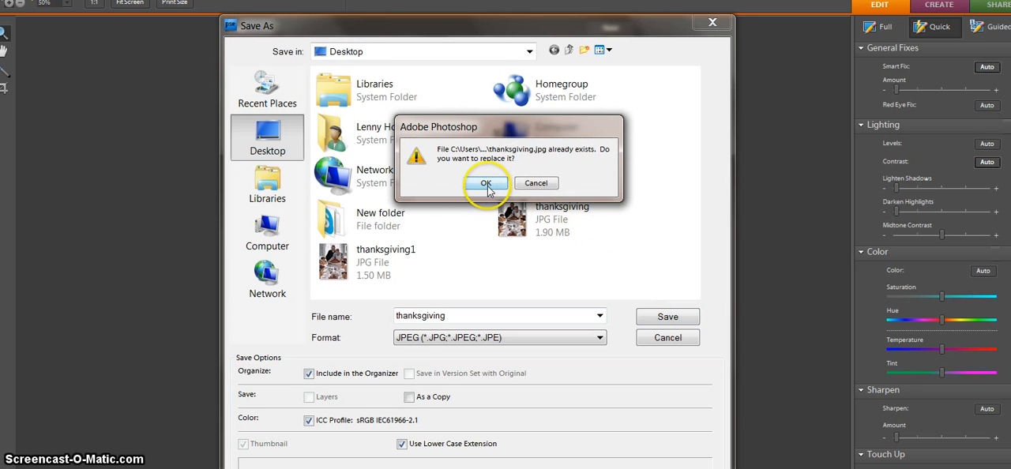
left_click(486, 183)
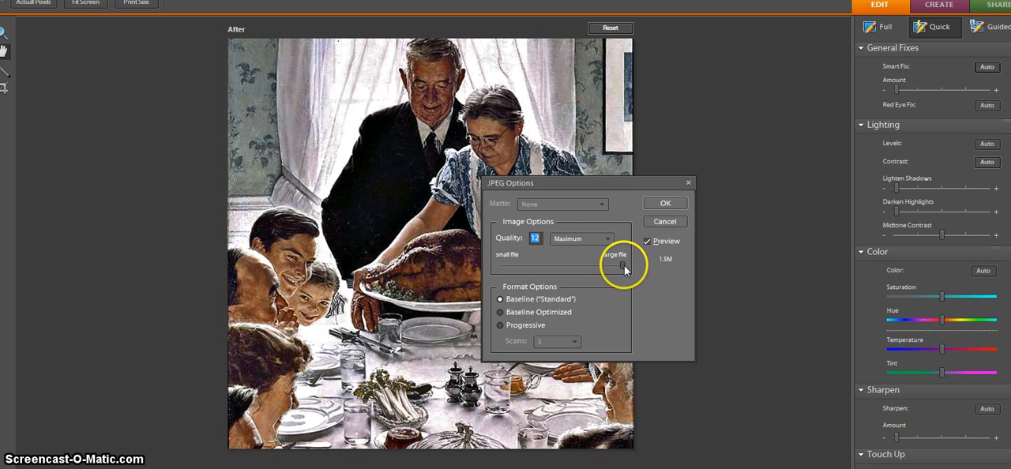
Step: Set JPEG quality to Maximum 12 and confirm the save
left_click_drag(624, 266, 585, 266)
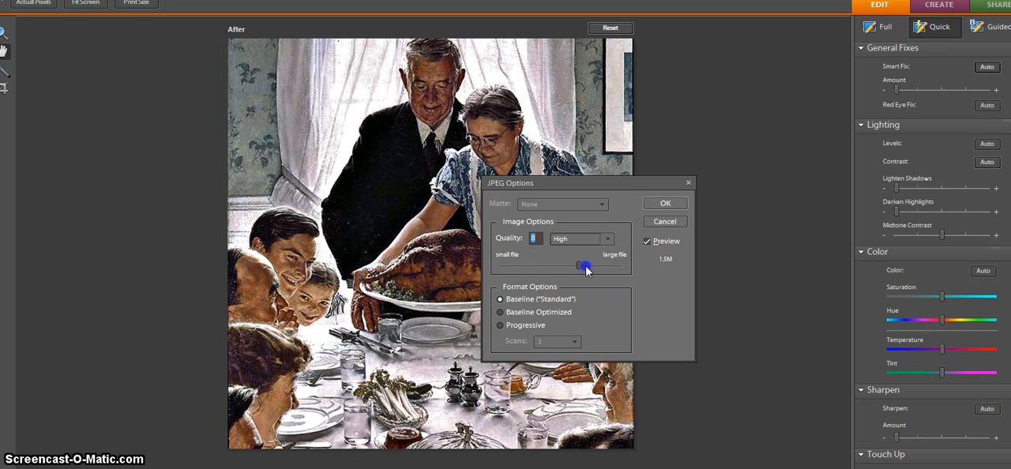
left_click_drag(584, 265, 497, 265)
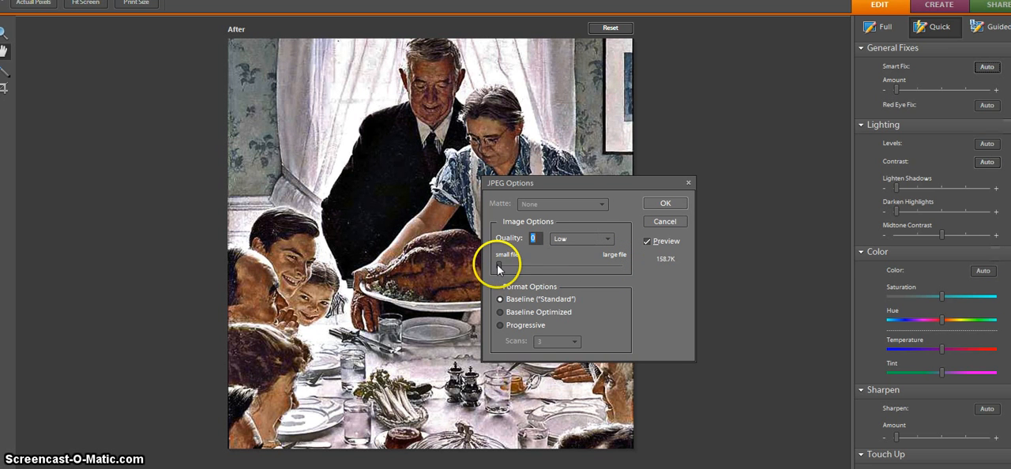
left_click_drag(493, 267, 557, 267)
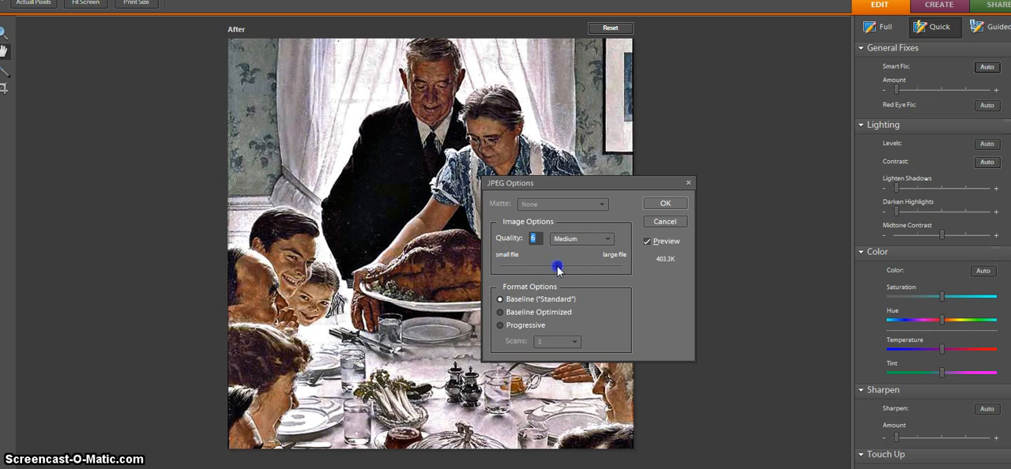
left_click_drag(557, 267, 622, 267)
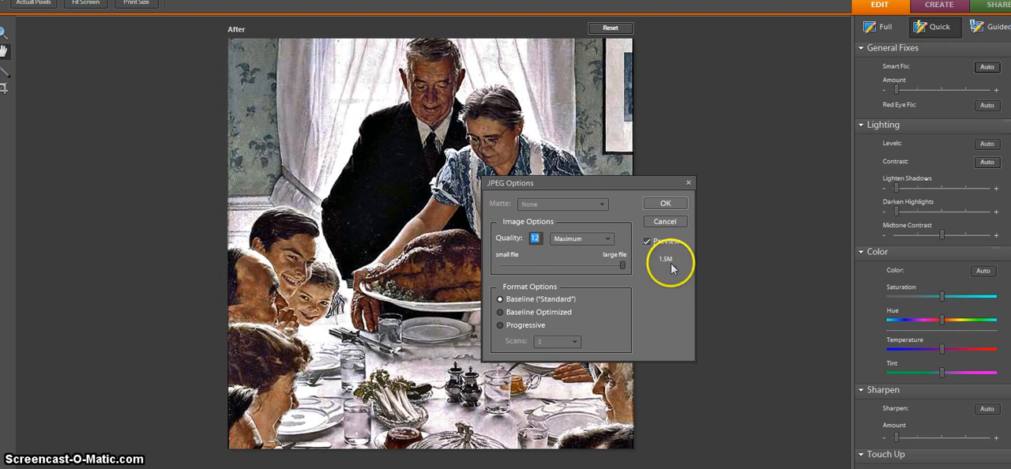
mouse_move(662, 271)
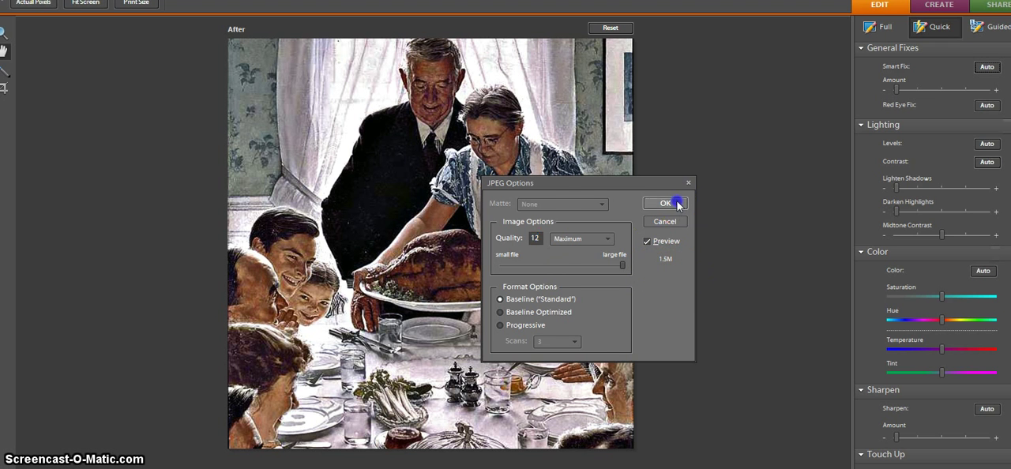
left_click(665, 203)
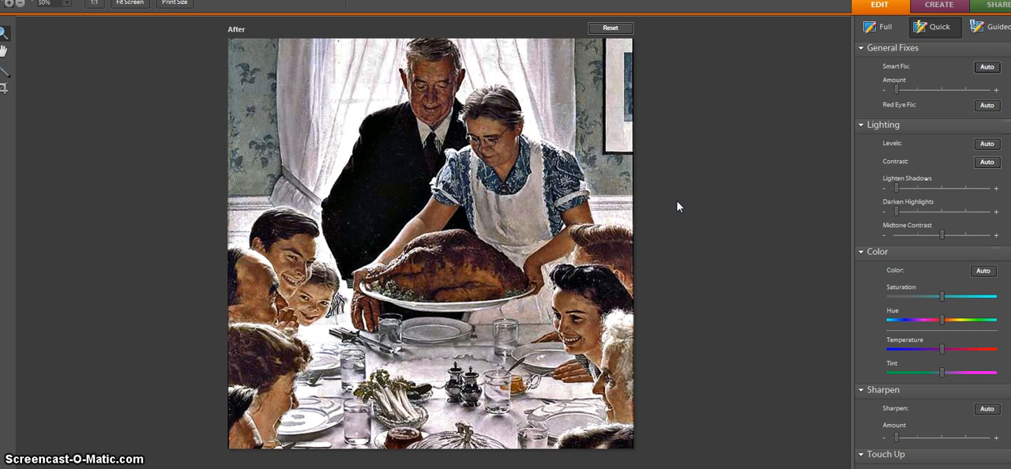